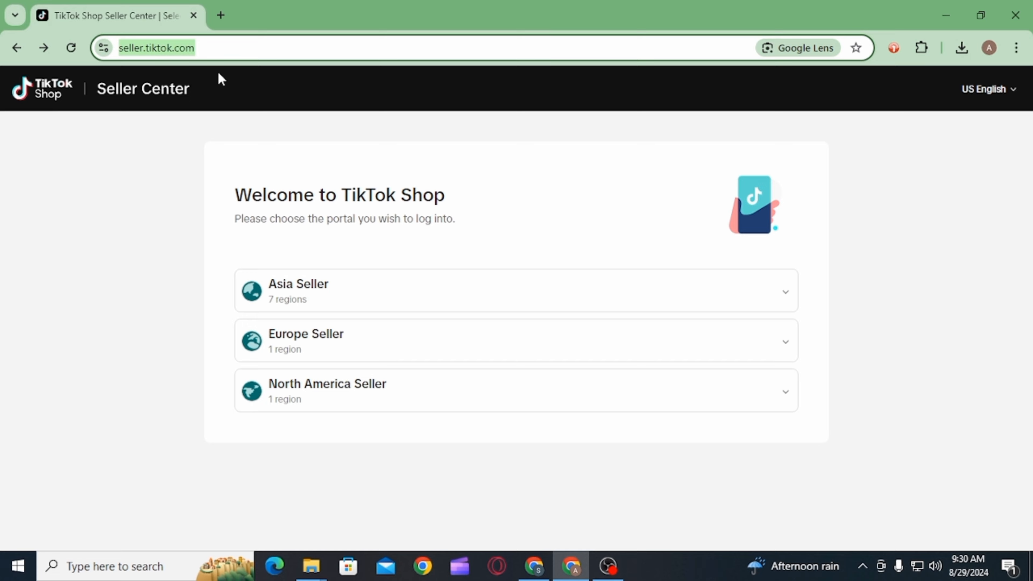
{"action": "mouse_move", "coordinate": [250, 200]}
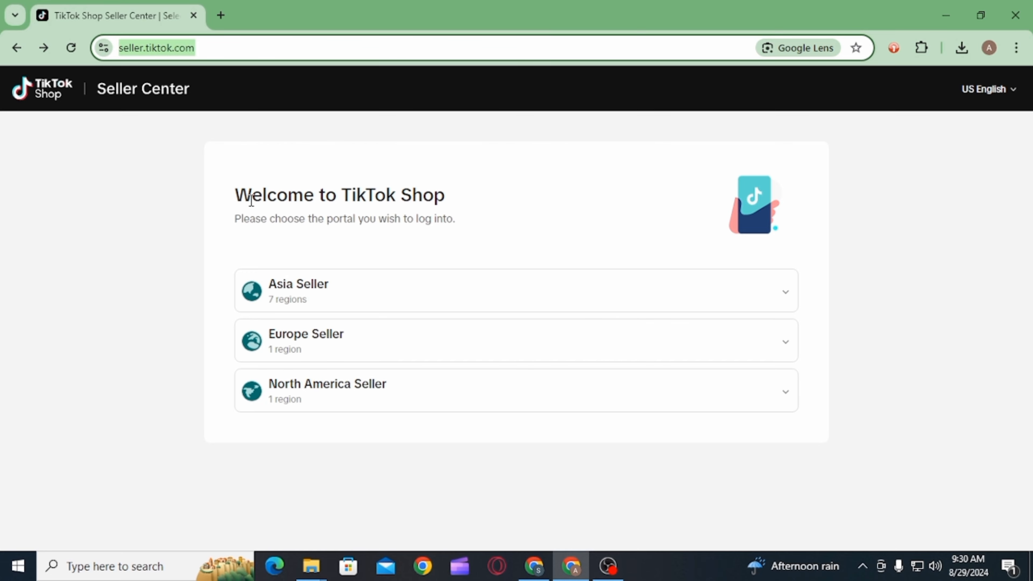
{"action": "mouse_move", "coordinate": [564, 237]}
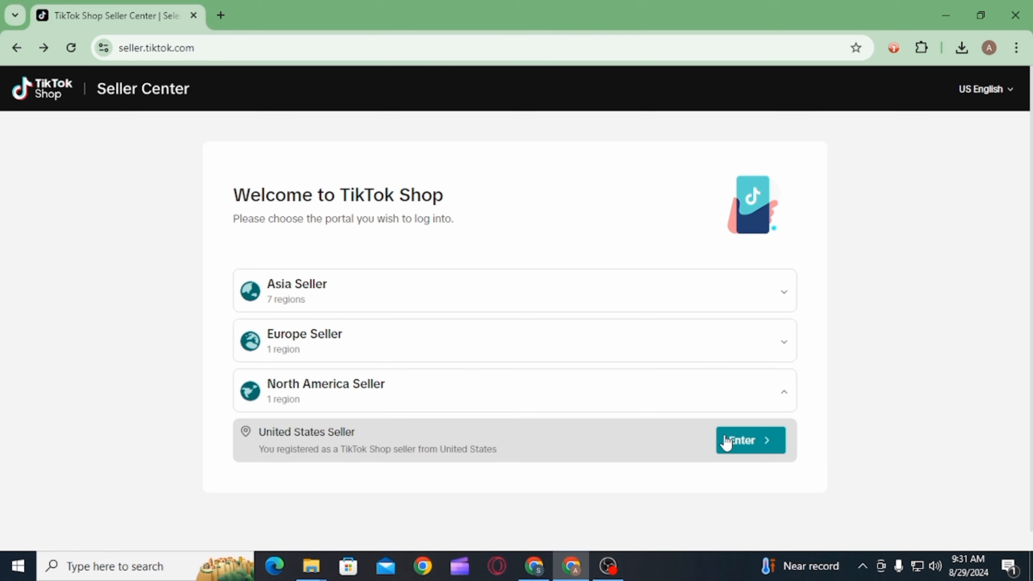
Step: Enter the North America United States Seller portal from the welcome page
{"action": "left_click", "coordinate": [749, 440]}
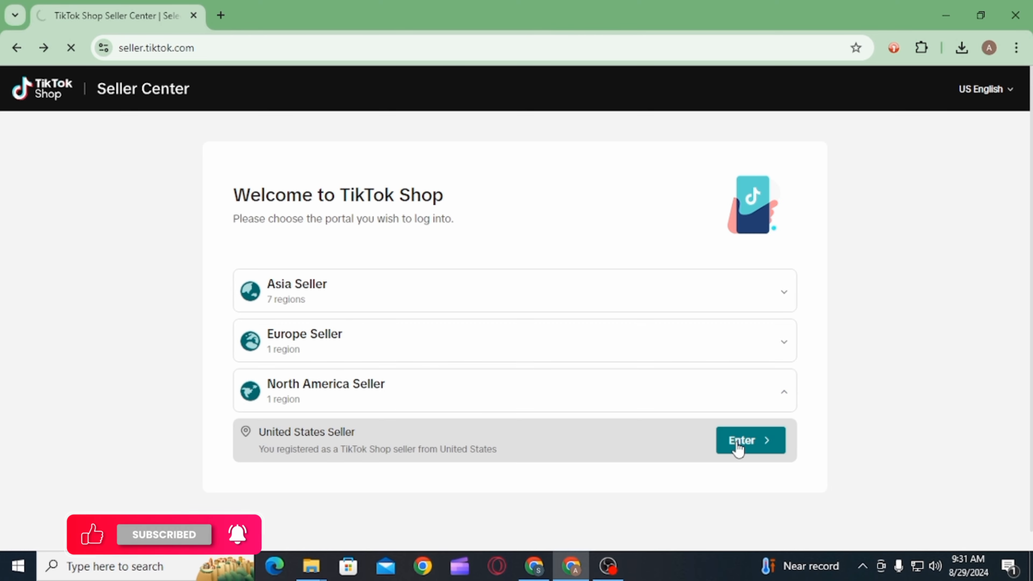
{"action": "left_click", "coordinate": [749, 440]}
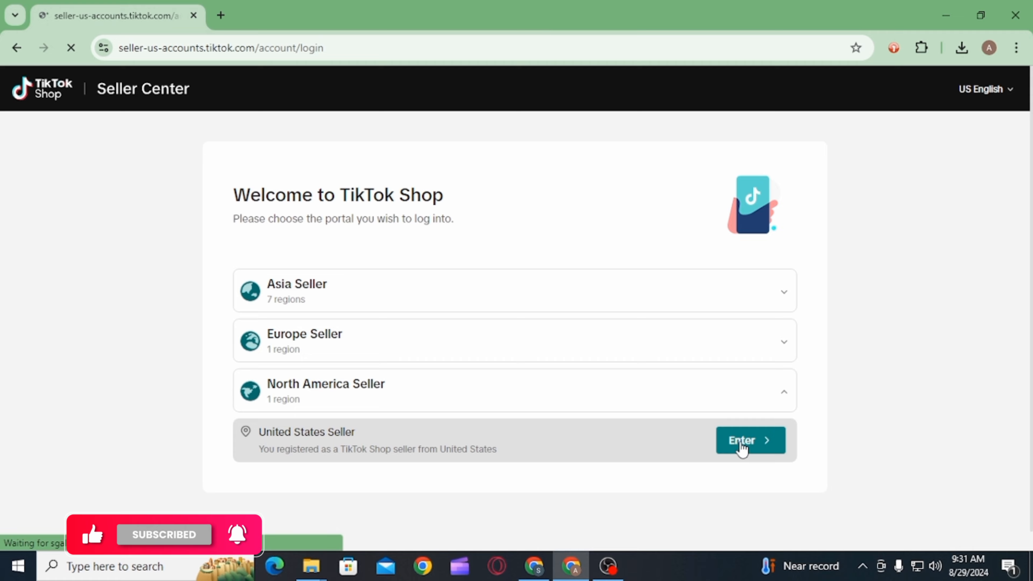
Step: Leave the login page via 'Sign up now' to reach the US seller sign-up form
{"action": "left_click", "coordinate": [748, 440]}
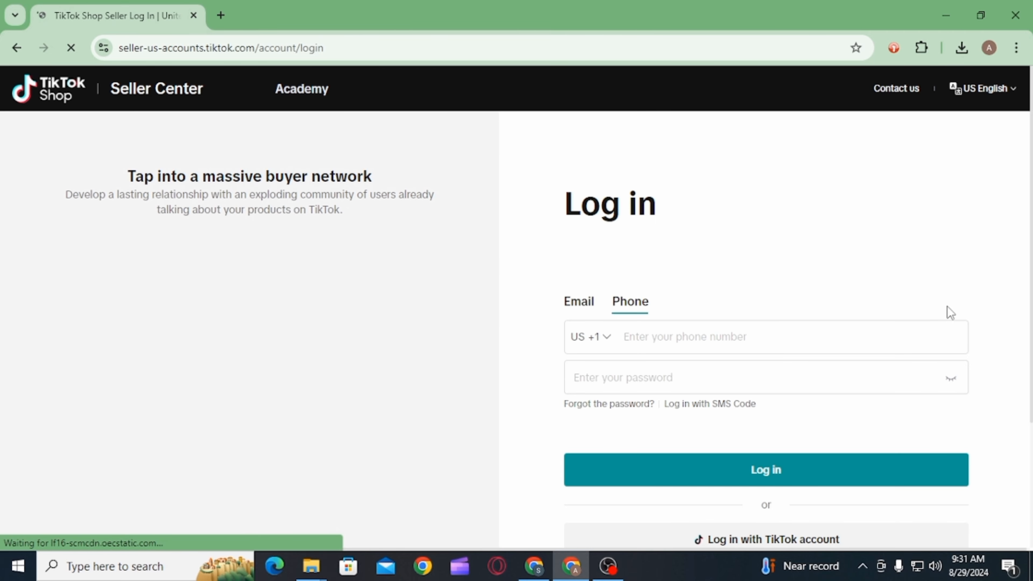
{"action": "scroll", "scroll_direction": "down", "scroll_amount": 3}
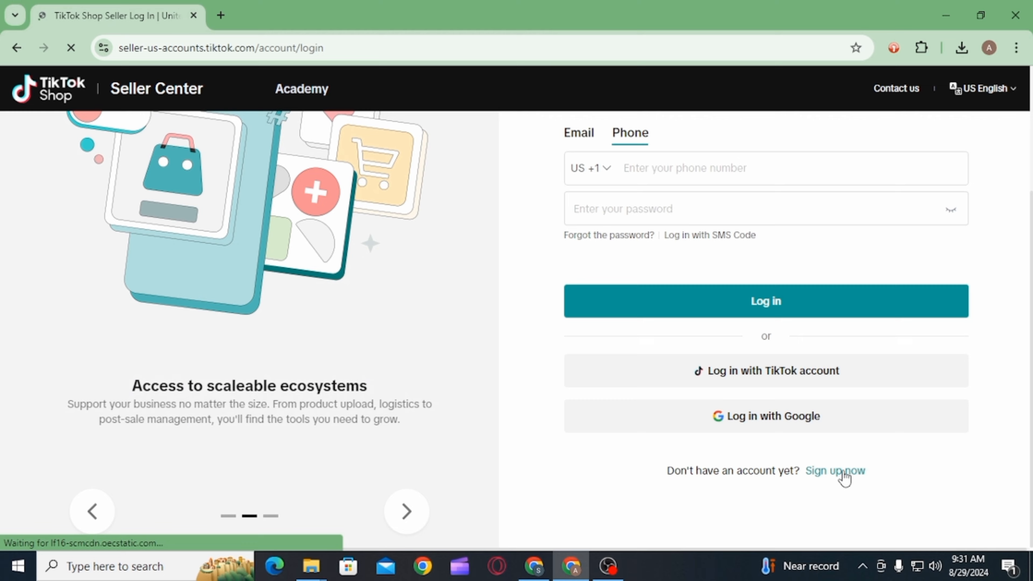
{"action": "left_click", "coordinate": [834, 470]}
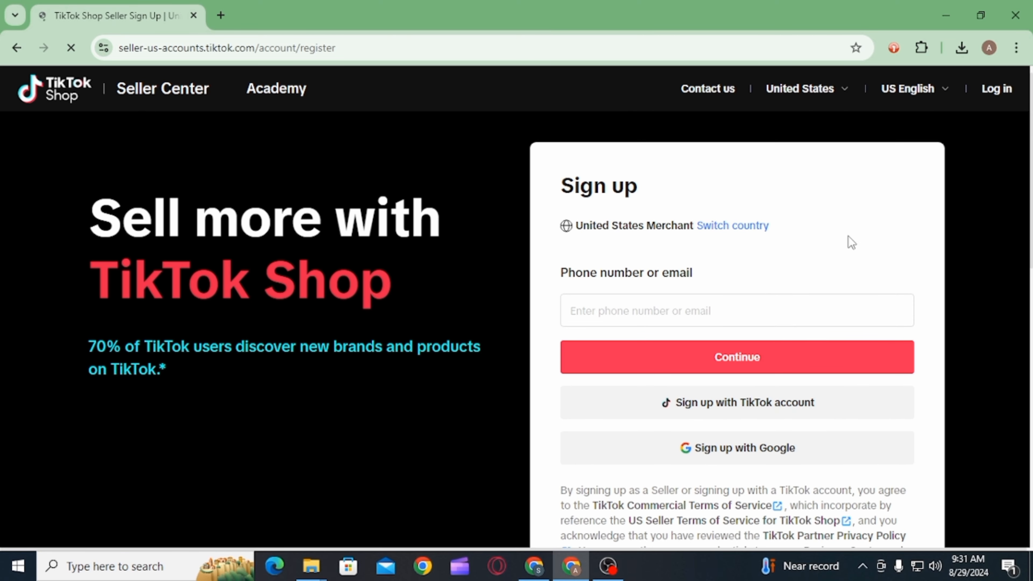
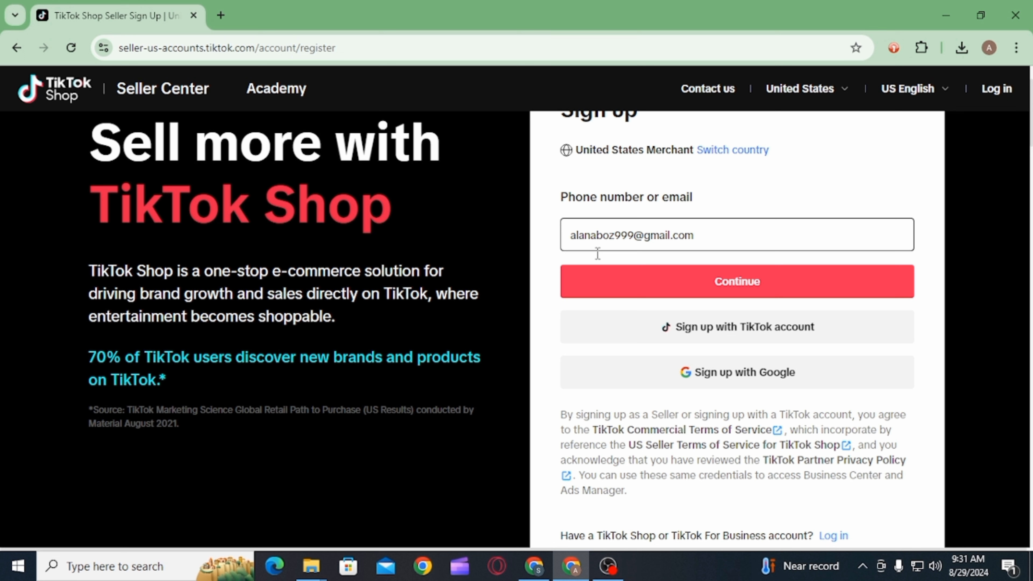
{"action": "mouse_move", "coordinate": [646, 220]}
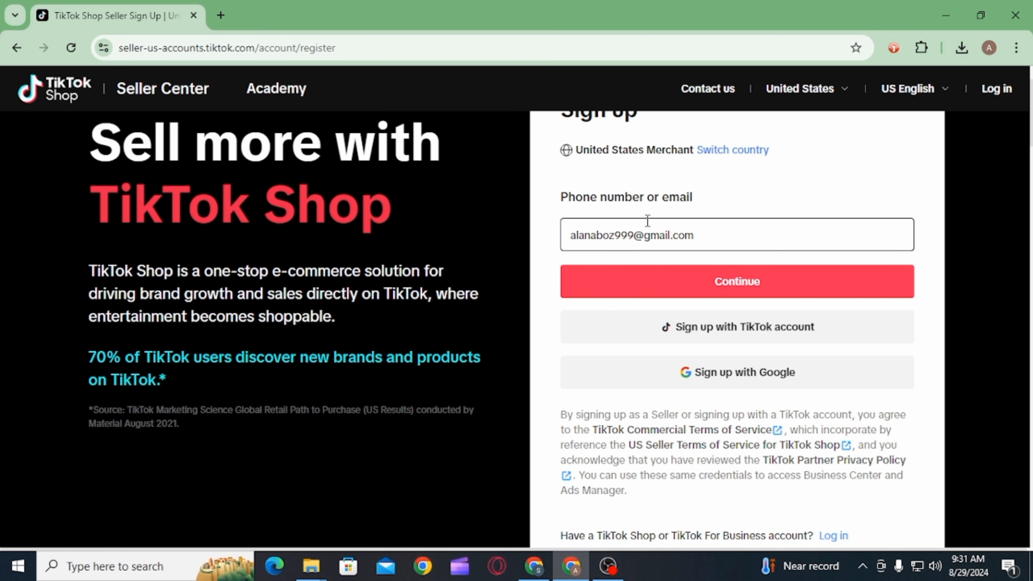
{"action": "mouse_move", "coordinate": [846, 402]}
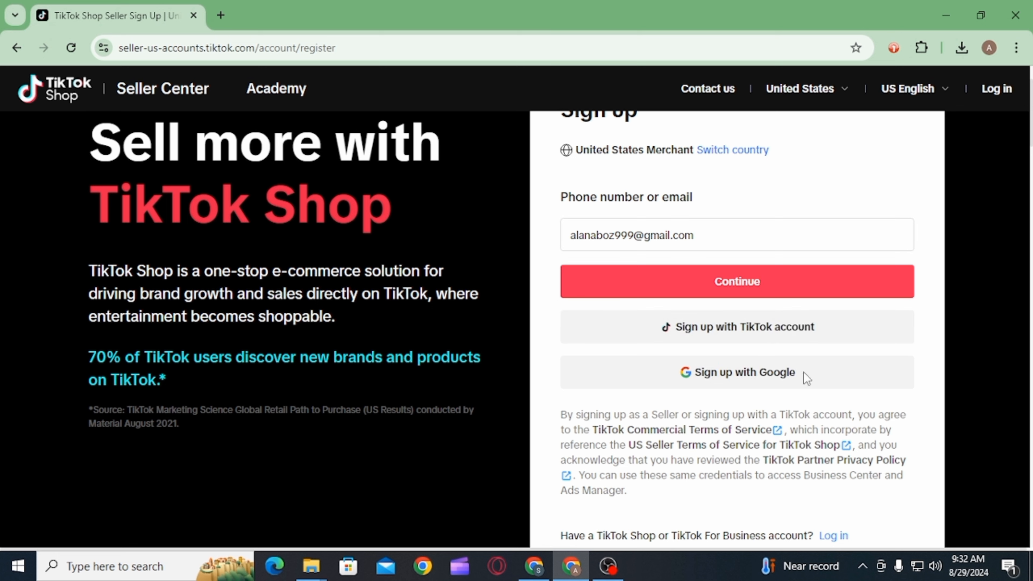
{"action": "left_click", "coordinate": [736, 372]}
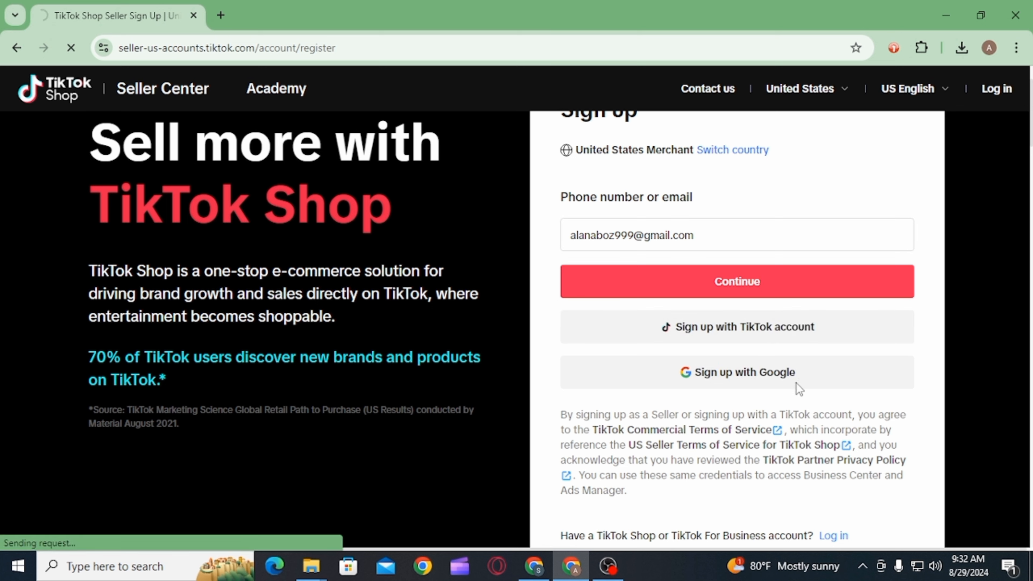
{"action": "left_click", "coordinate": [736, 371]}
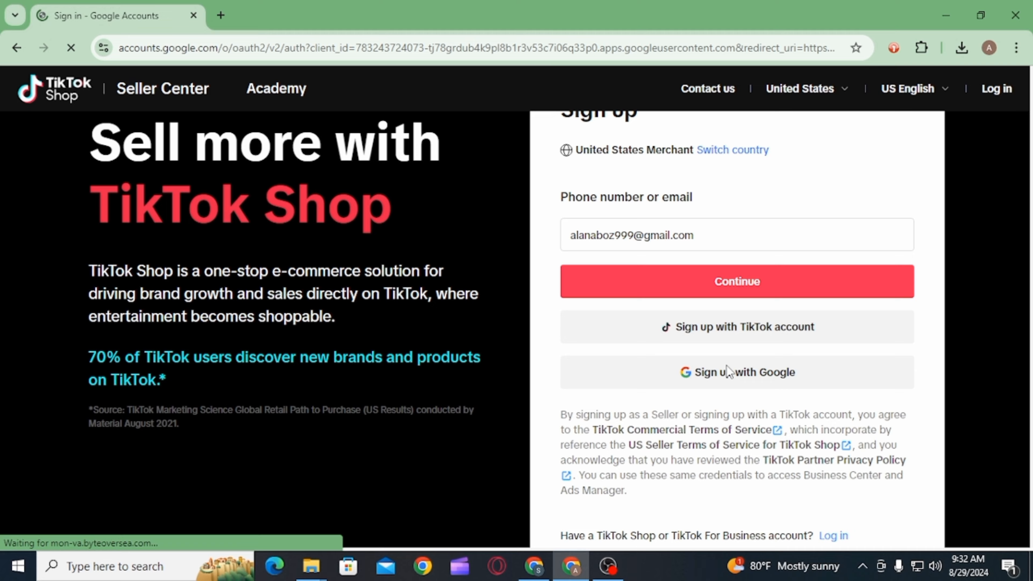
Step: Choose the first listed Google account and allow it to sign in to tiktok.com
{"action": "left_click", "coordinate": [736, 371]}
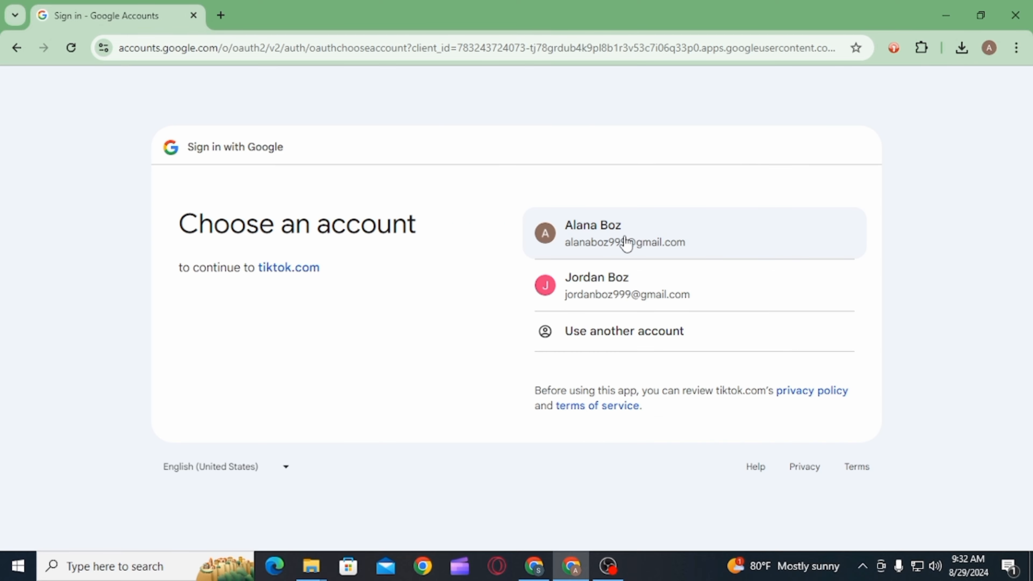
{"action": "left_click", "coordinate": [624, 232]}
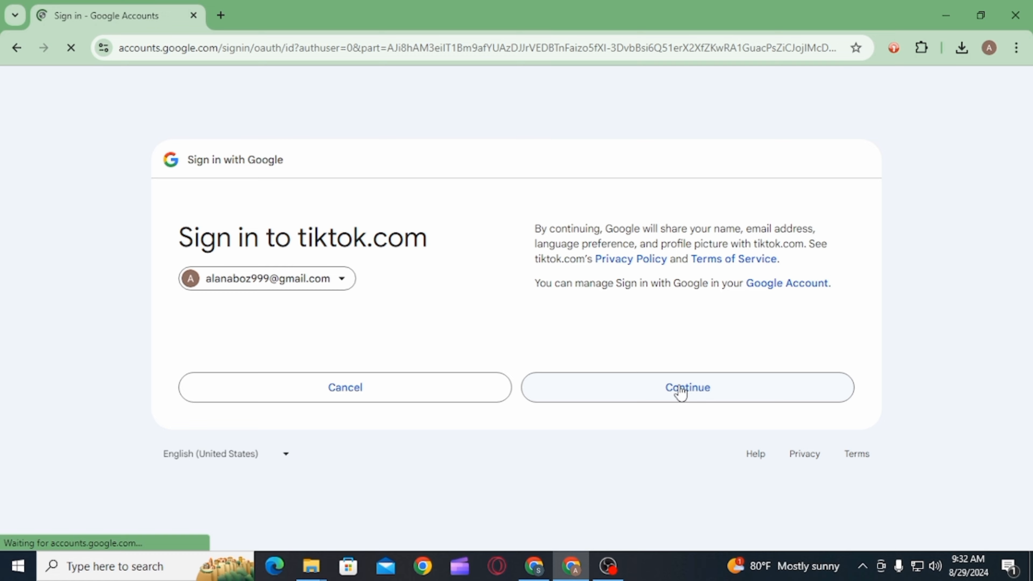
{"action": "left_click", "coordinate": [686, 388]}
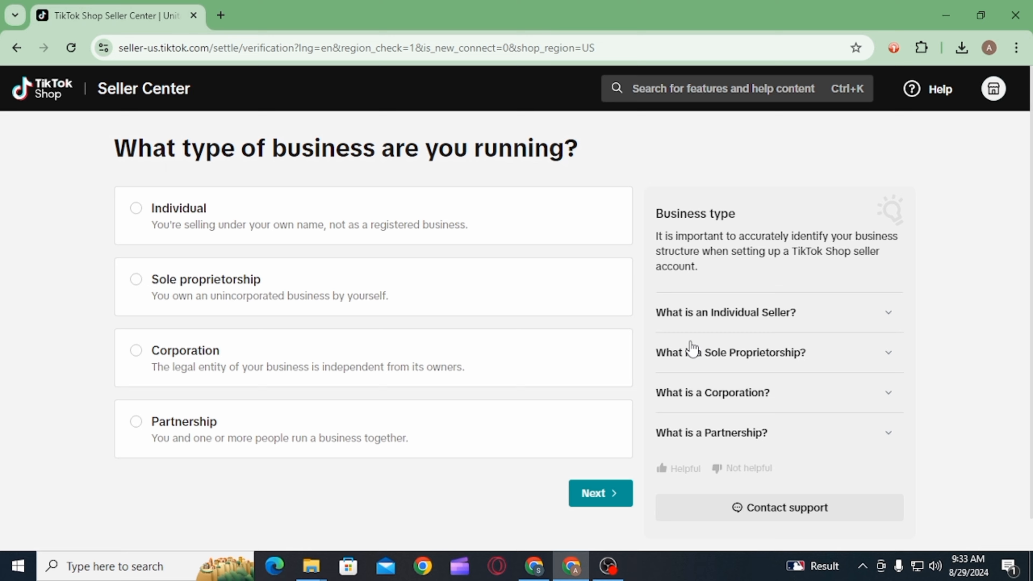
Step: Select Individual as the business type and continue to Primary representative ID verification
{"action": "left_click", "coordinate": [135, 208]}
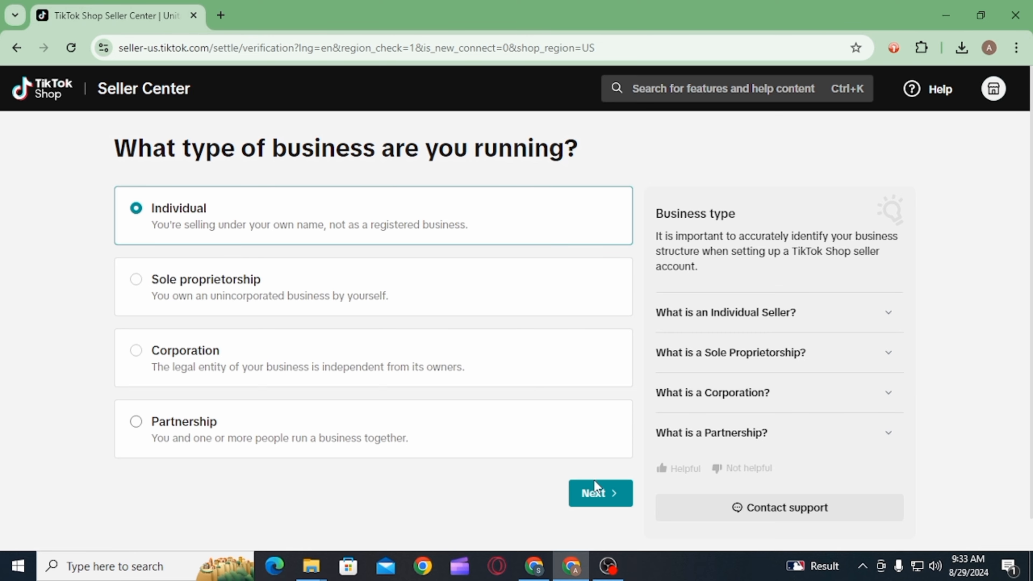
{"action": "left_click", "coordinate": [598, 492]}
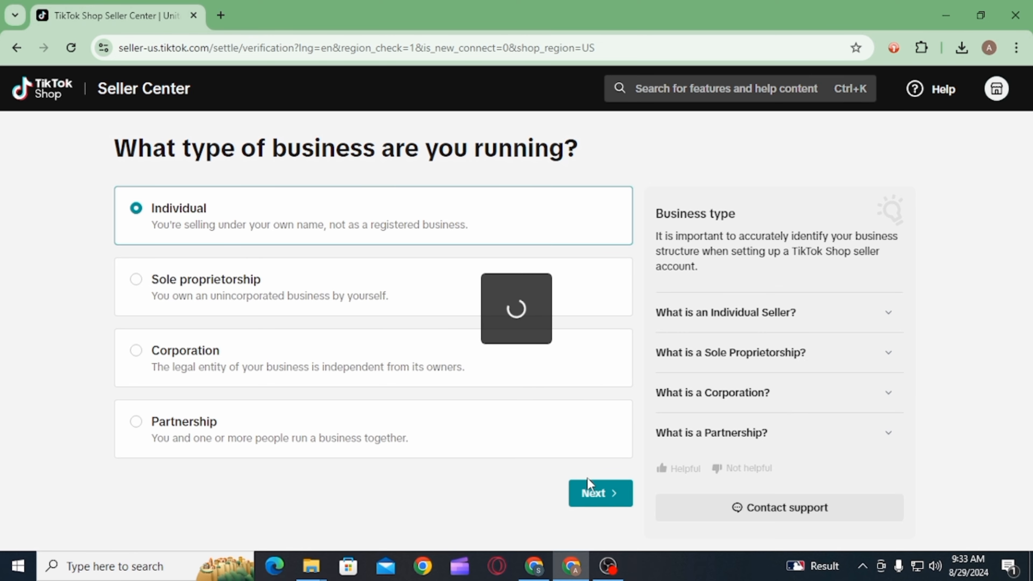
{"action": "left_click", "coordinate": [598, 493]}
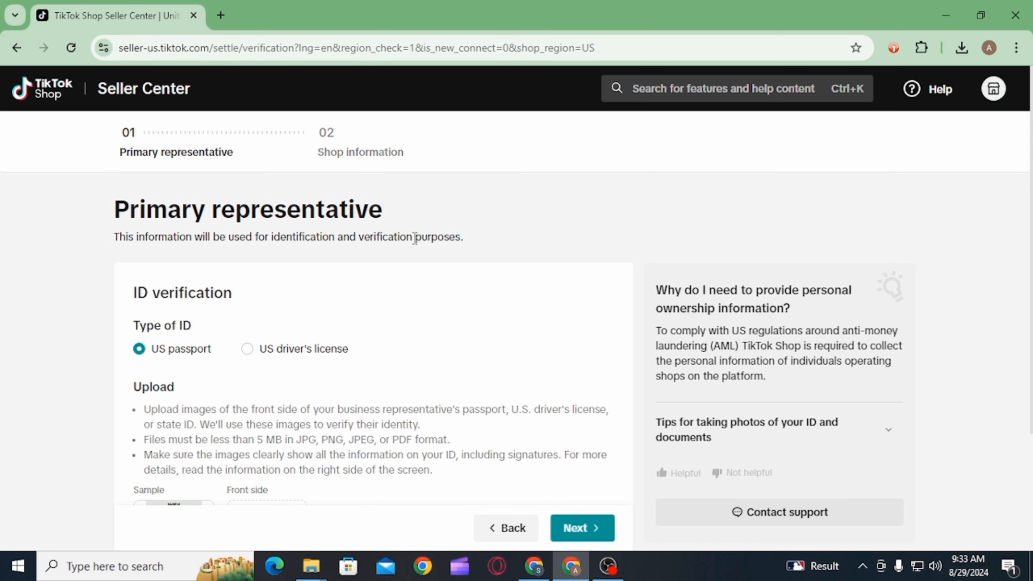
{"action": "scroll", "scroll_direction": "down", "scroll_amount": 3}
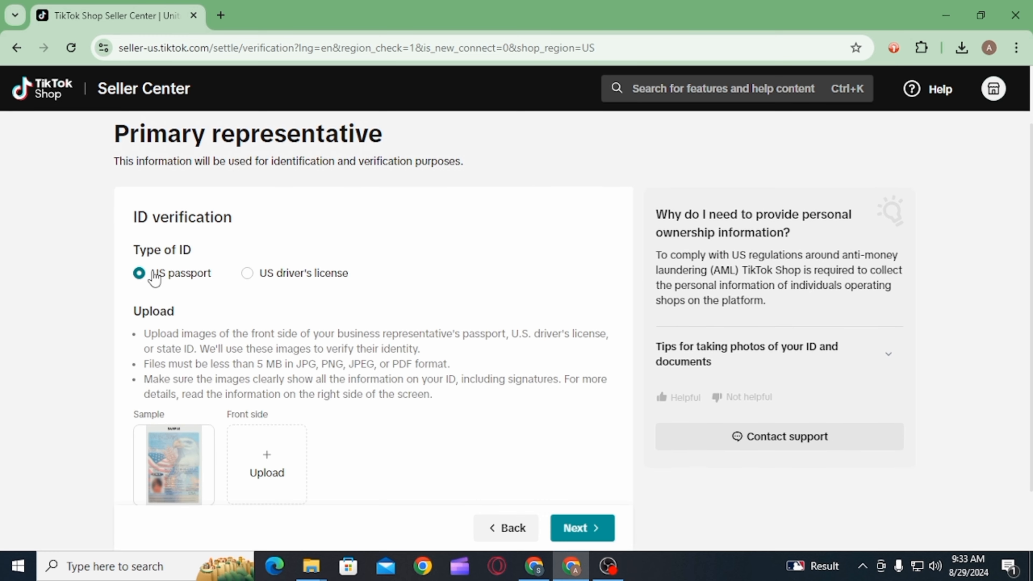
{"action": "scroll", "scroll_direction": "down", "scroll_amount": 3}
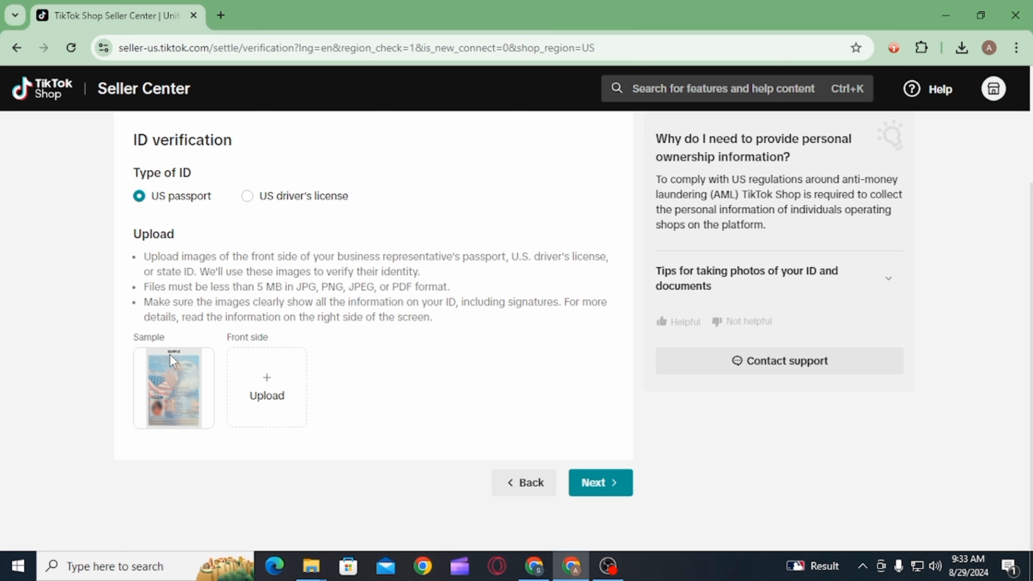
{"action": "mouse_move", "coordinate": [188, 390]}
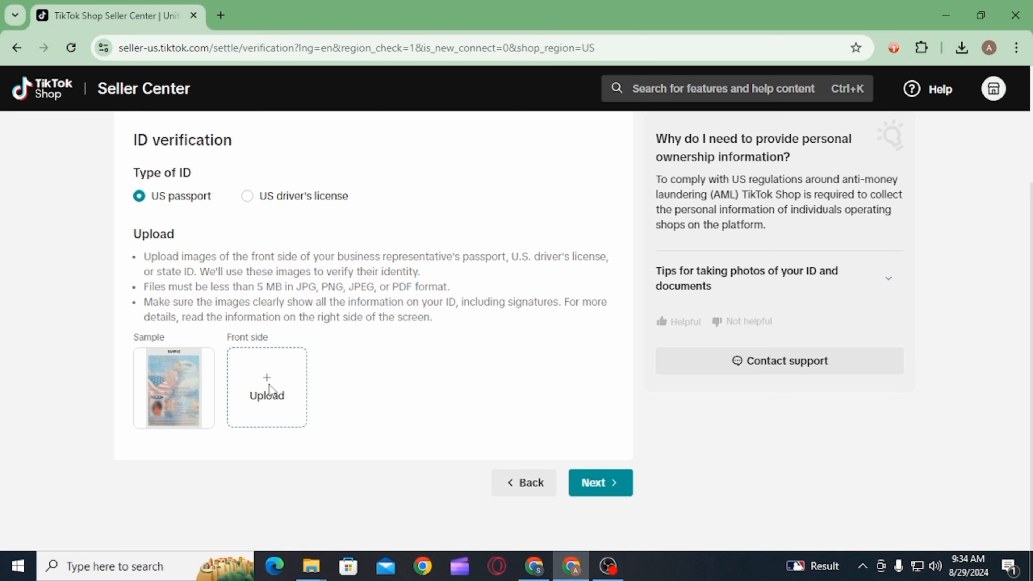
{"action": "left_click", "coordinate": [266, 387]}
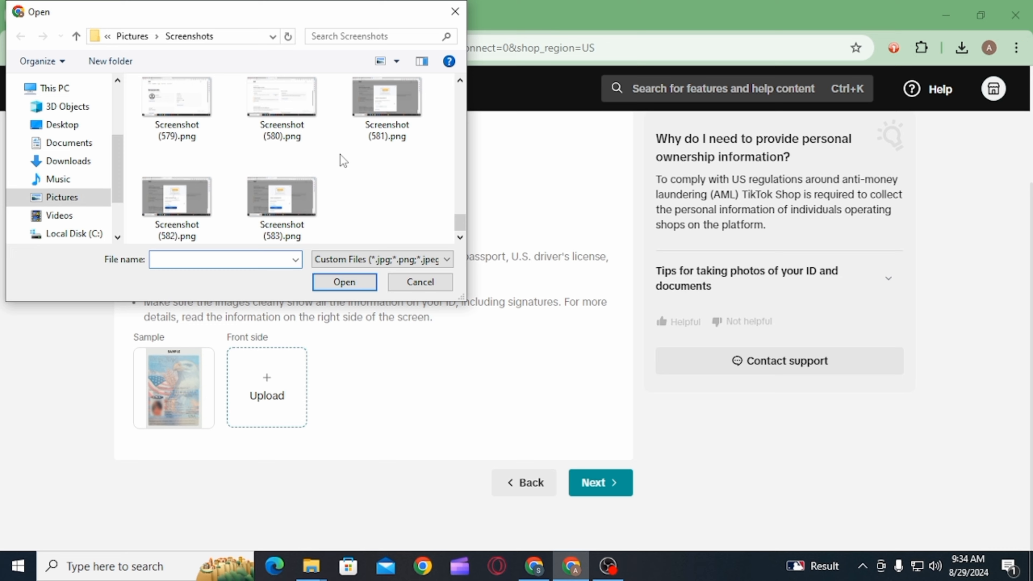
{"action": "left_click", "coordinate": [419, 281]}
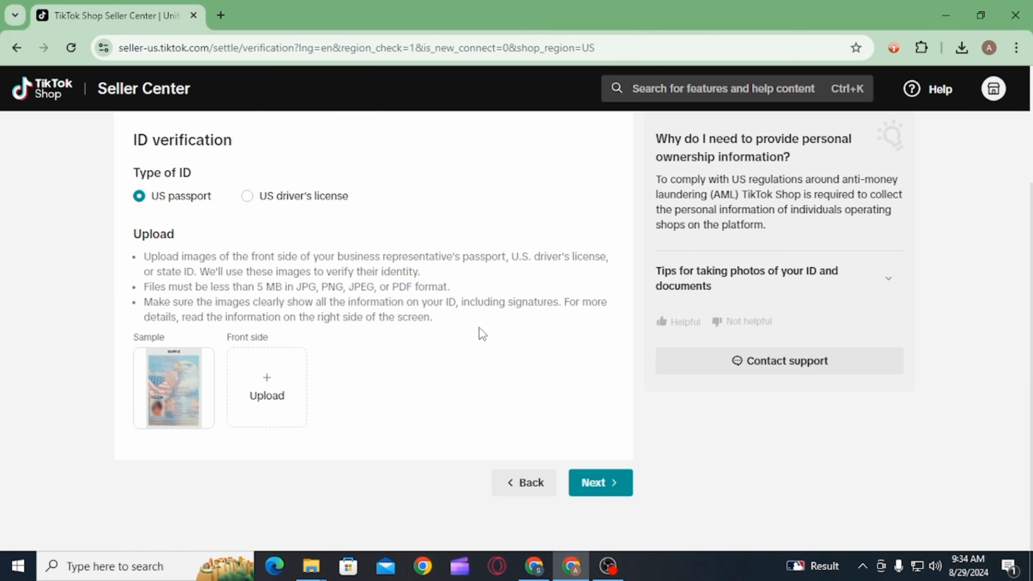